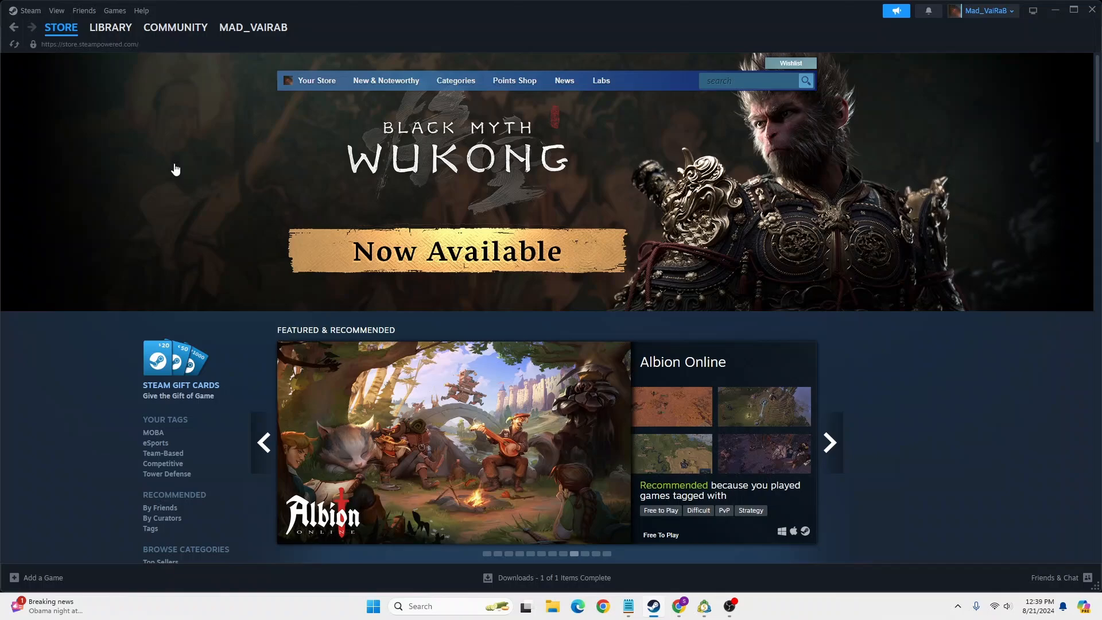
mouse_move(861, 299)
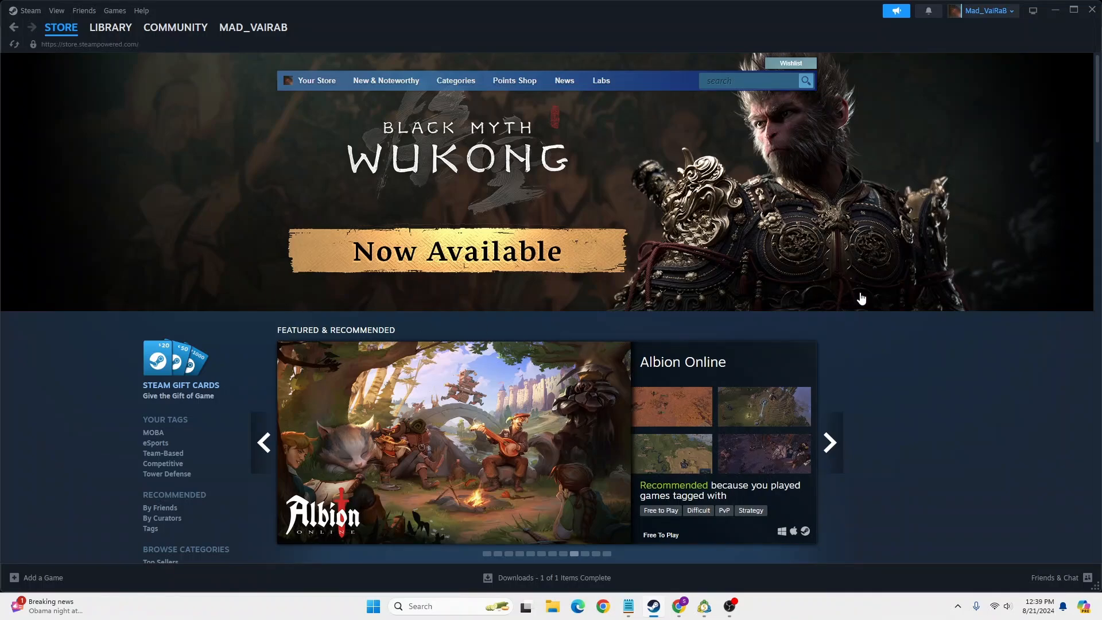
Step: Go to the Friend Activity feed from the username menu in the top navigation
click(829, 443)
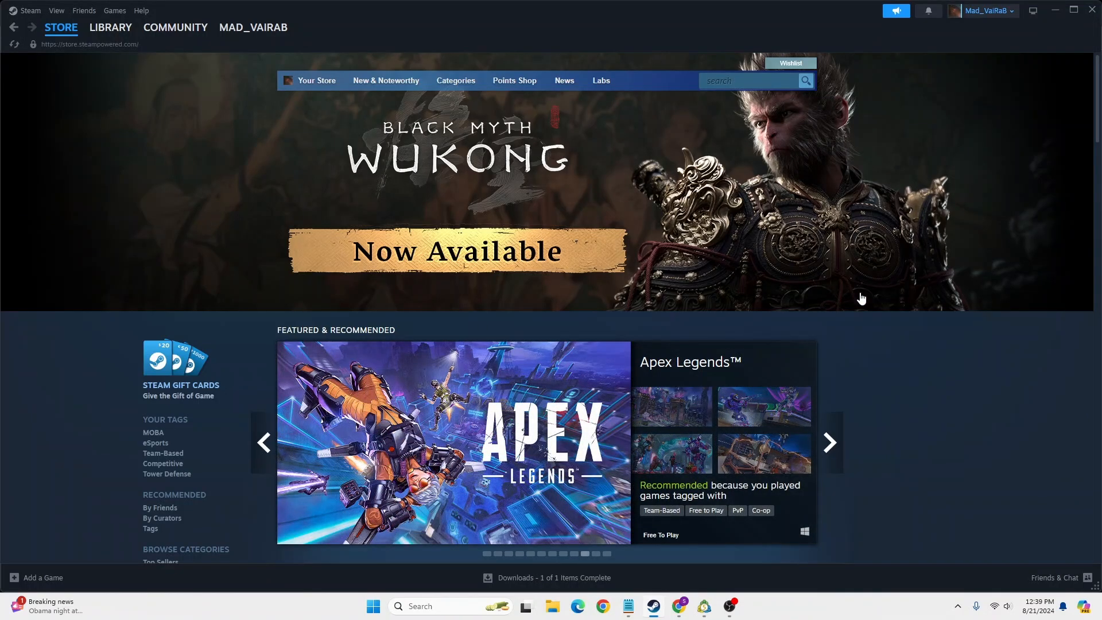
mouse_move(719, 131)
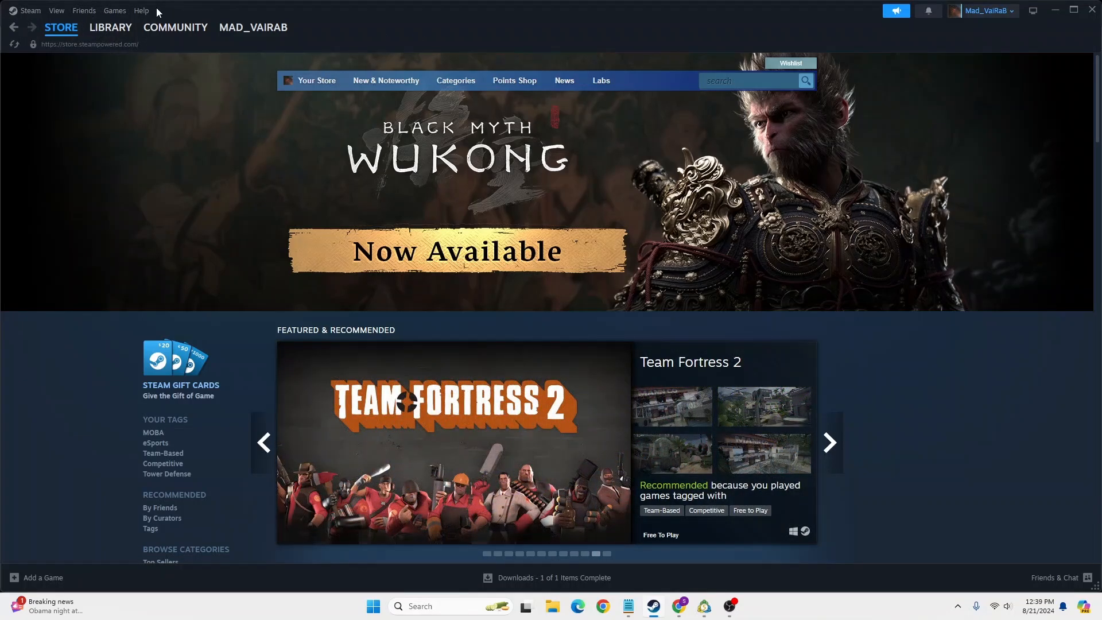
click(253, 27)
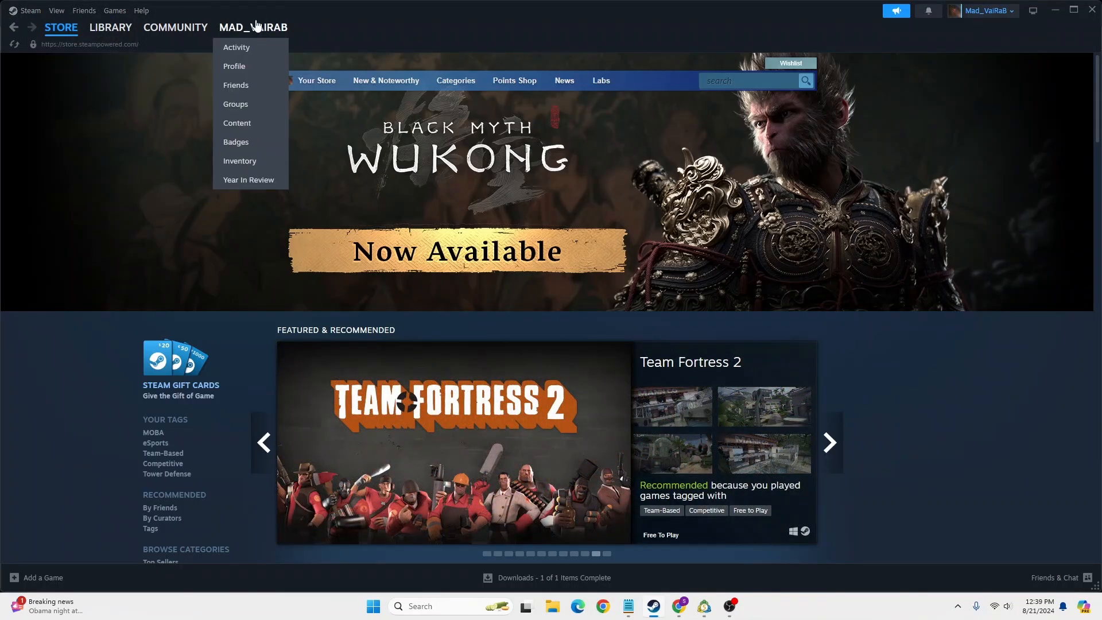
mouse_move(273, 38)
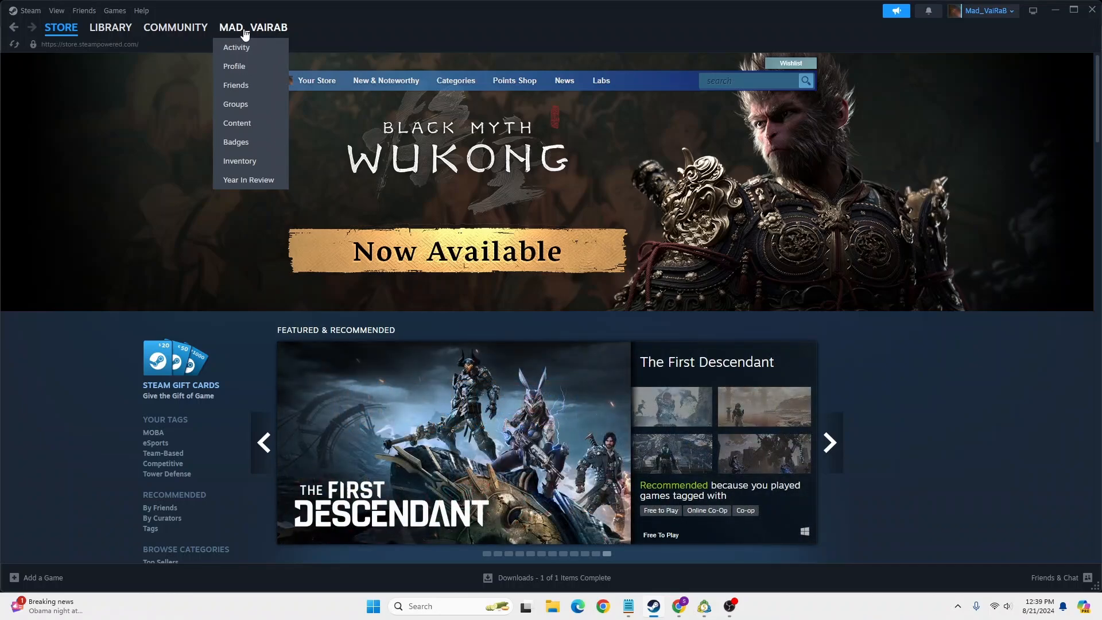
mouse_move(236, 47)
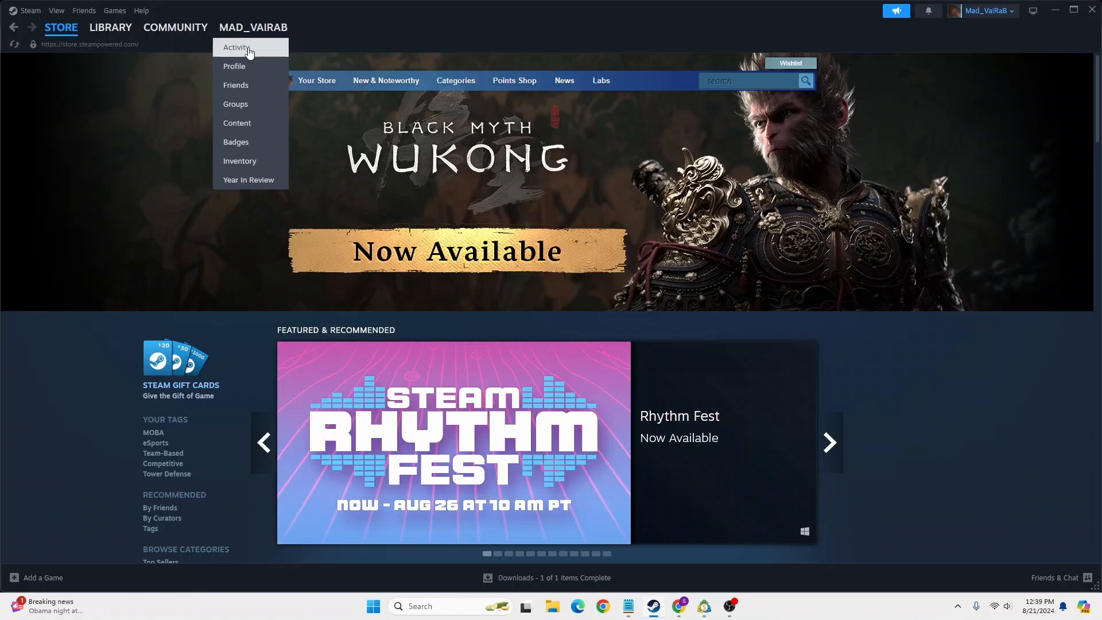
click(236, 47)
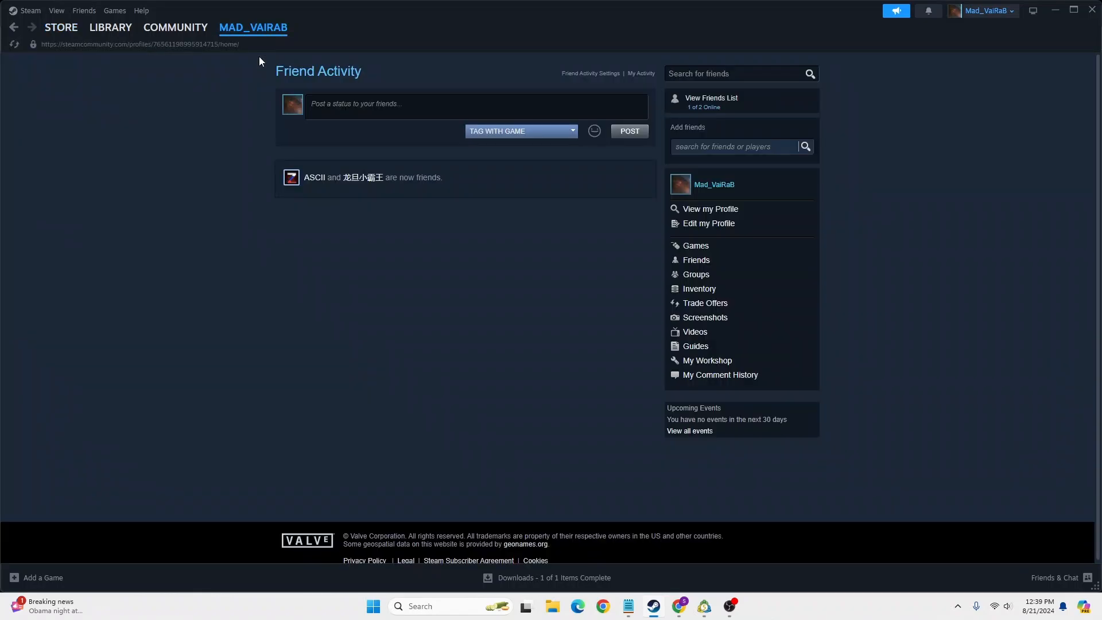
mouse_move(833, 345)
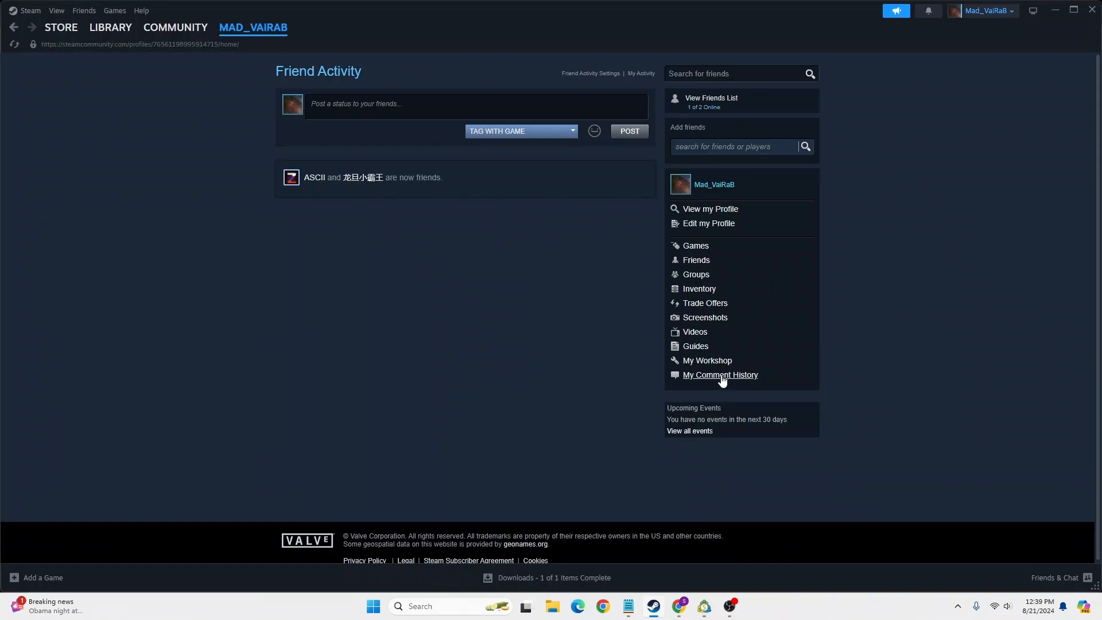
mouse_move(704, 109)
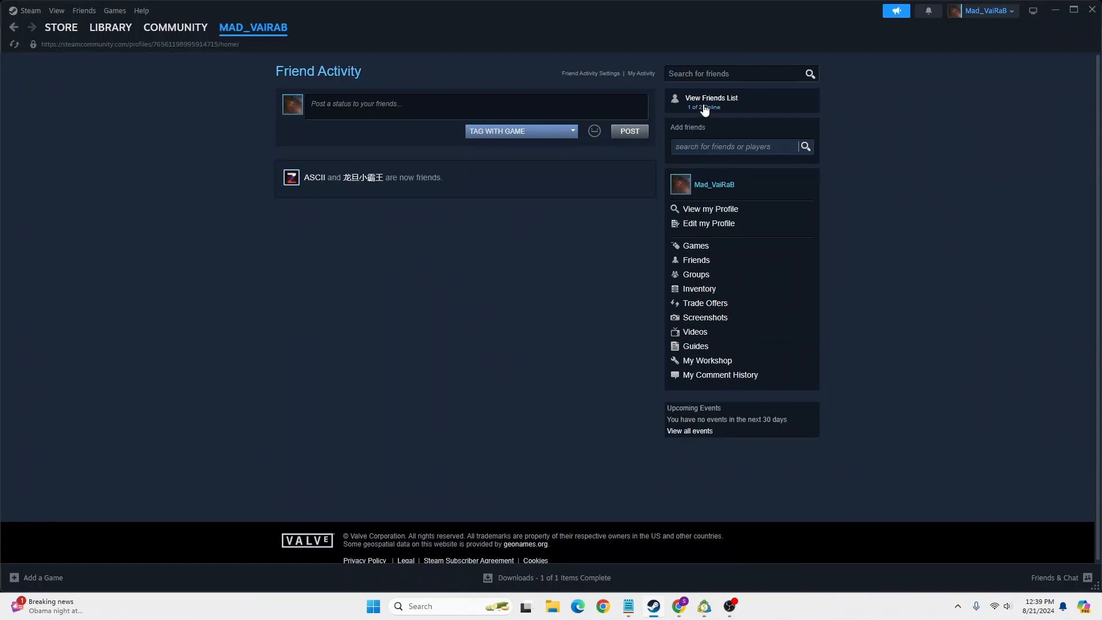
mouse_move(725, 385)
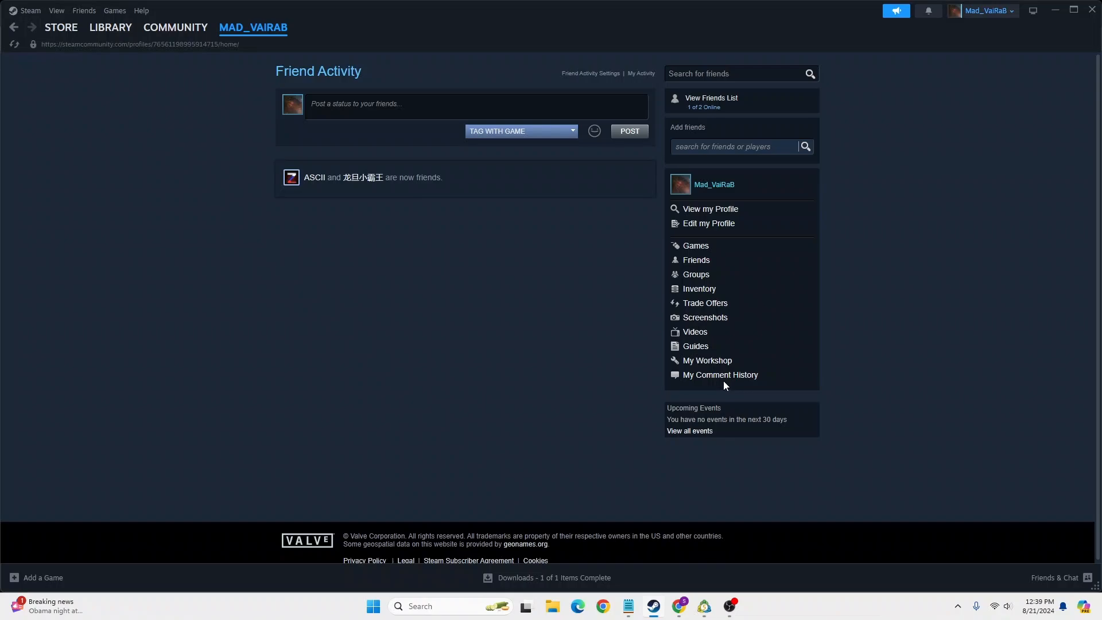
Step: Show My Comment History from the Friend Activity sidebar, listing zero entries
click(719, 374)
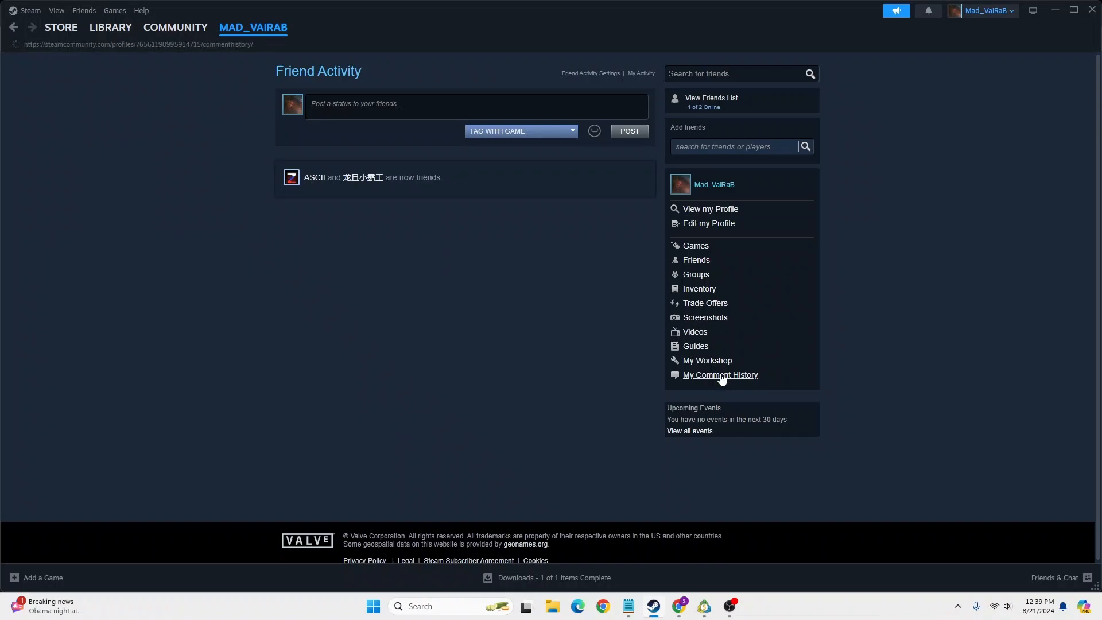
click(719, 374)
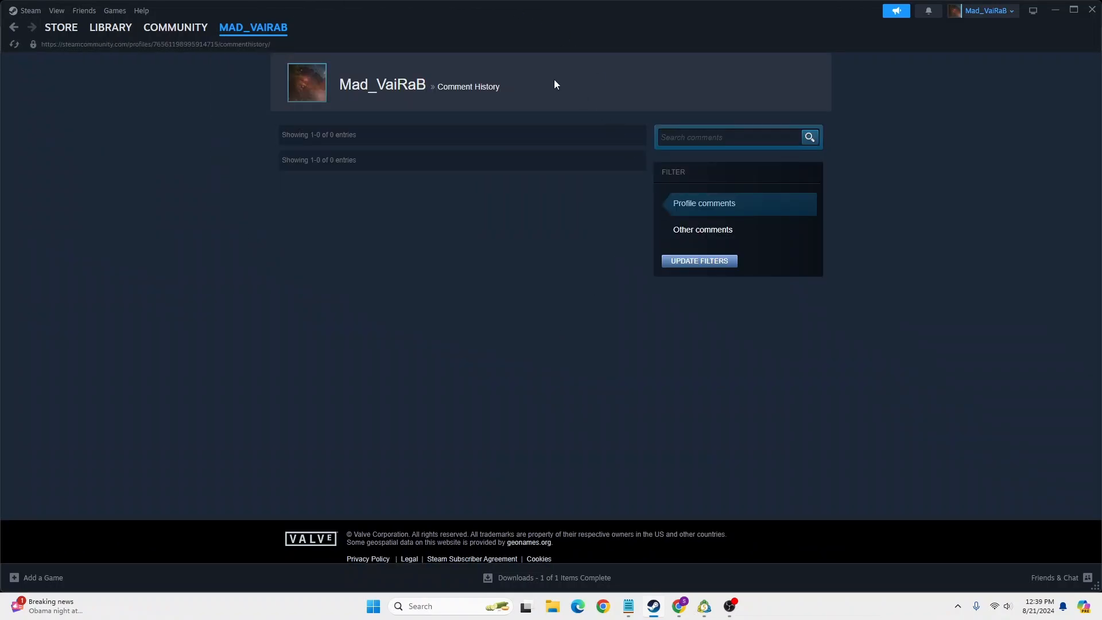
mouse_move(393, 234)
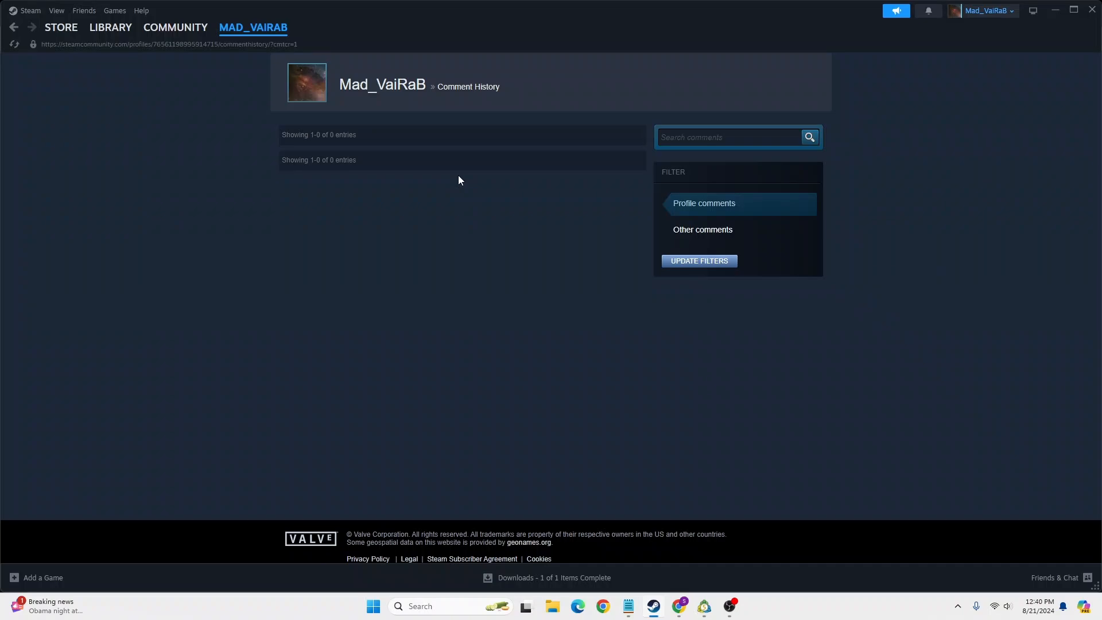
mouse_move(403, 343)
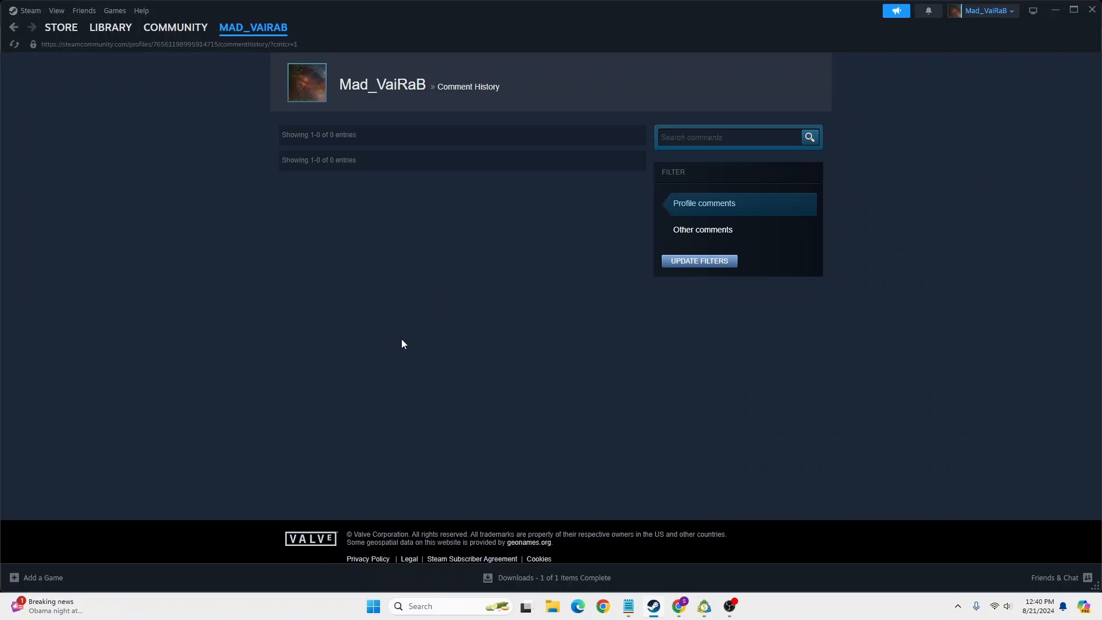
mouse_move(436, 230)
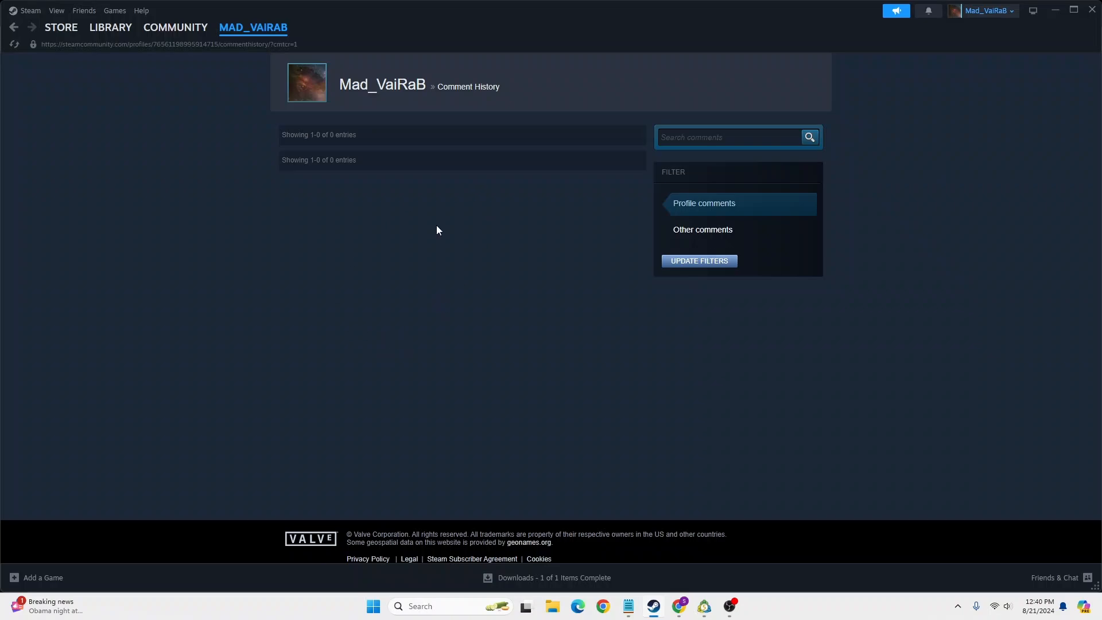